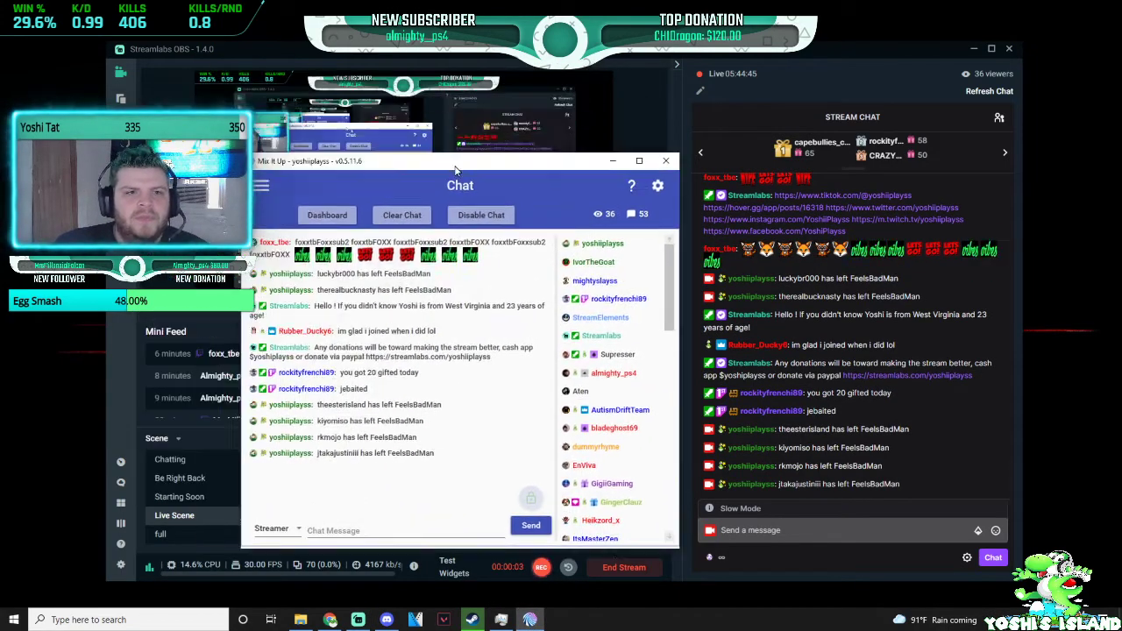
# Maximize the Mix It Up chat window so the stream chat and viewer list fill the screen.
pyautogui.moveTo(456, 161); pyautogui.dragTo(477, 119)
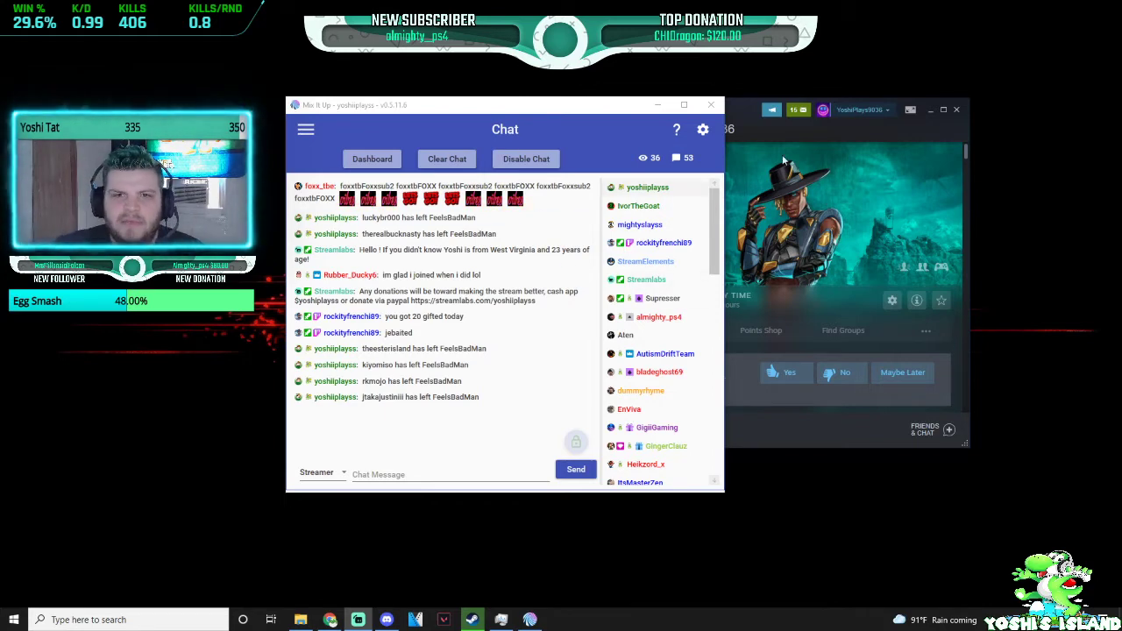
pyautogui.click(684, 105)
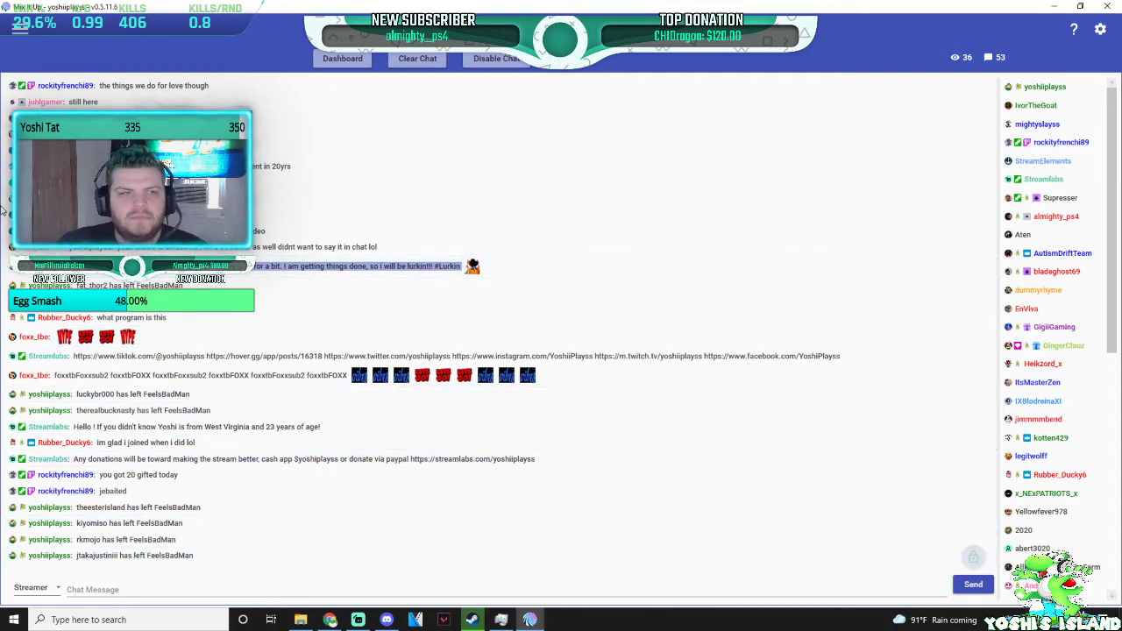
# Review the Chat User Left event's message "$username has left FeelsBadMan" on the Events page.
pyautogui.click(19, 28)
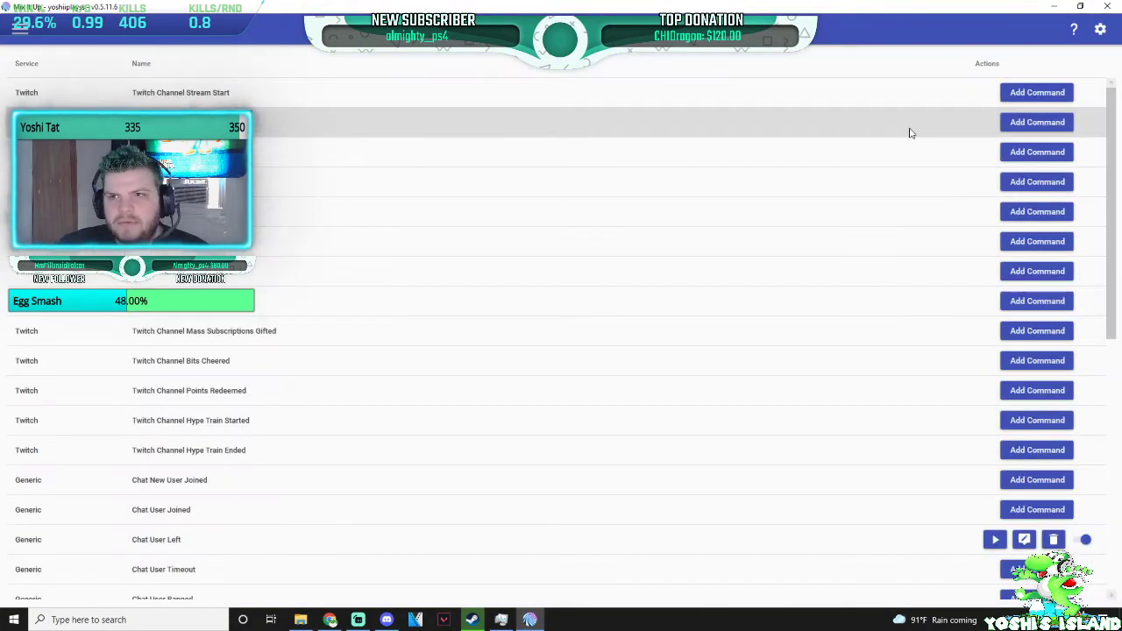
pyautogui.moveTo(636, 519)
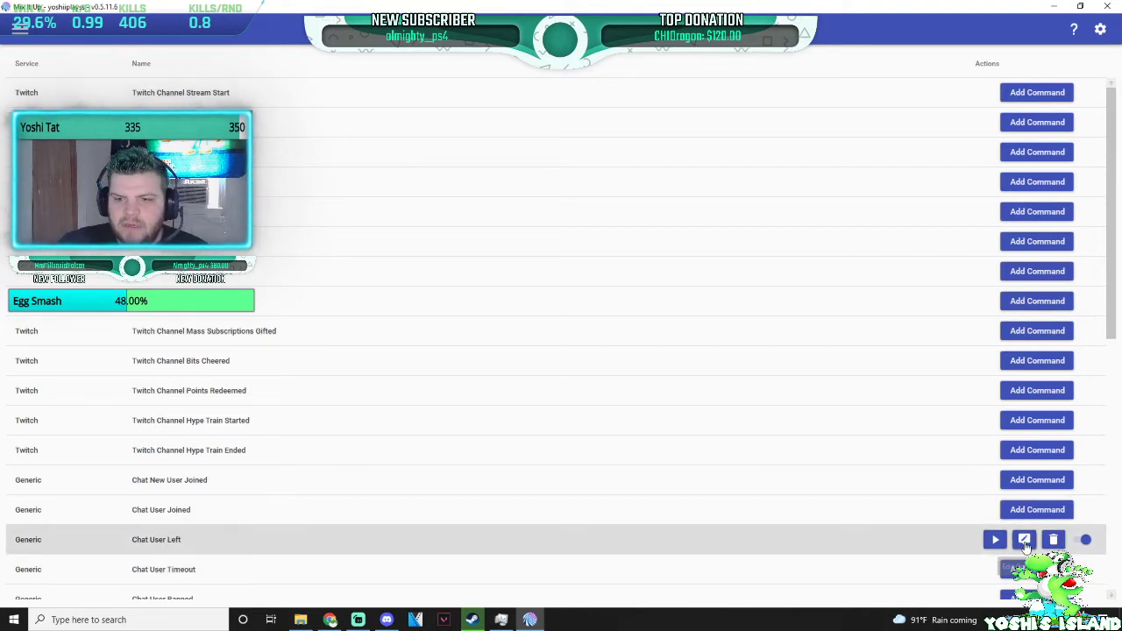
pyautogui.click(1024, 540)
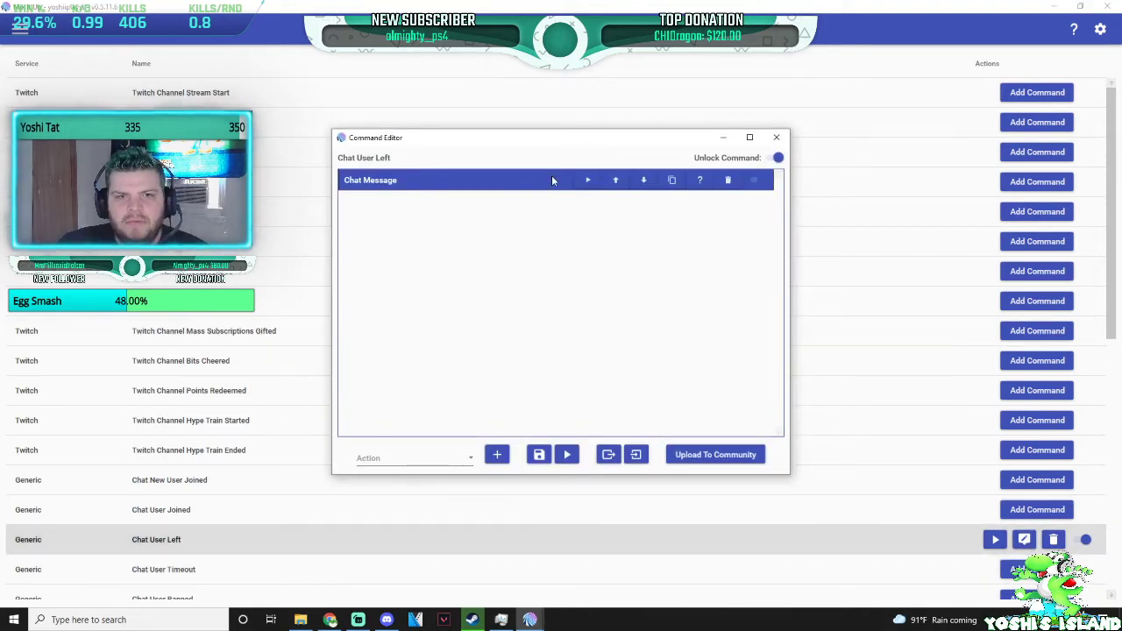
pyautogui.click(372, 178)
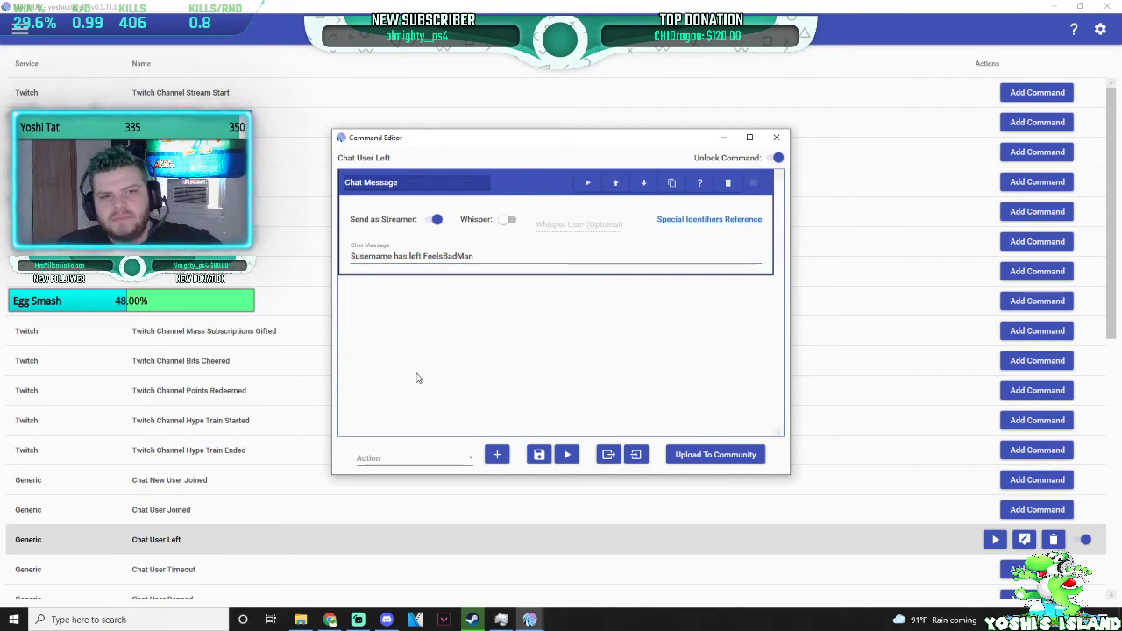
pyautogui.moveTo(587, 414)
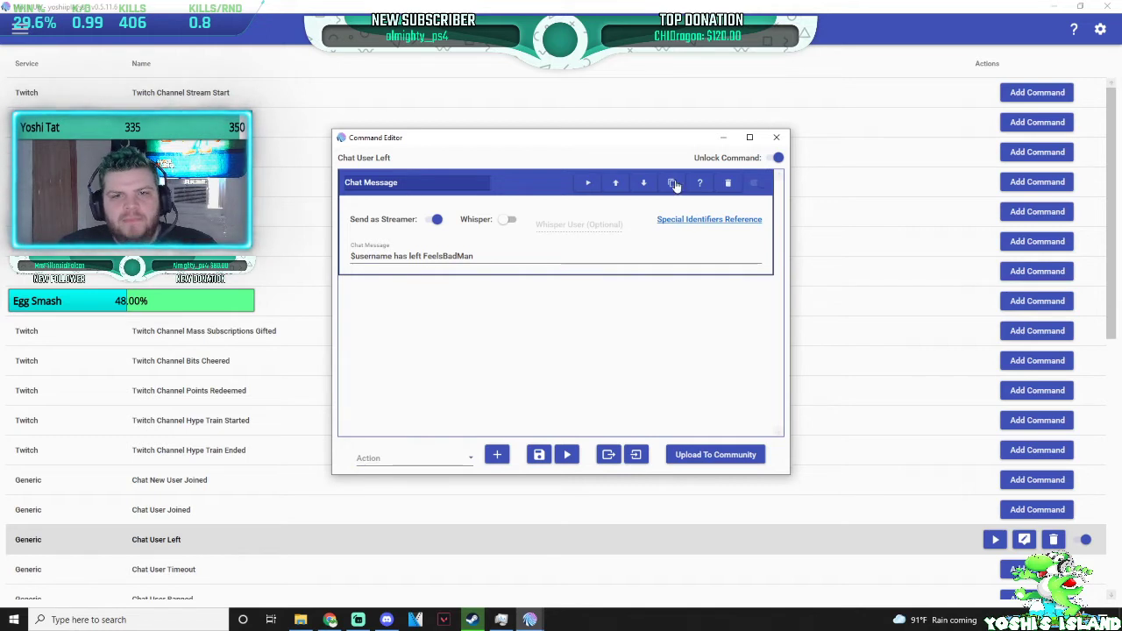
pyautogui.click(775, 136)
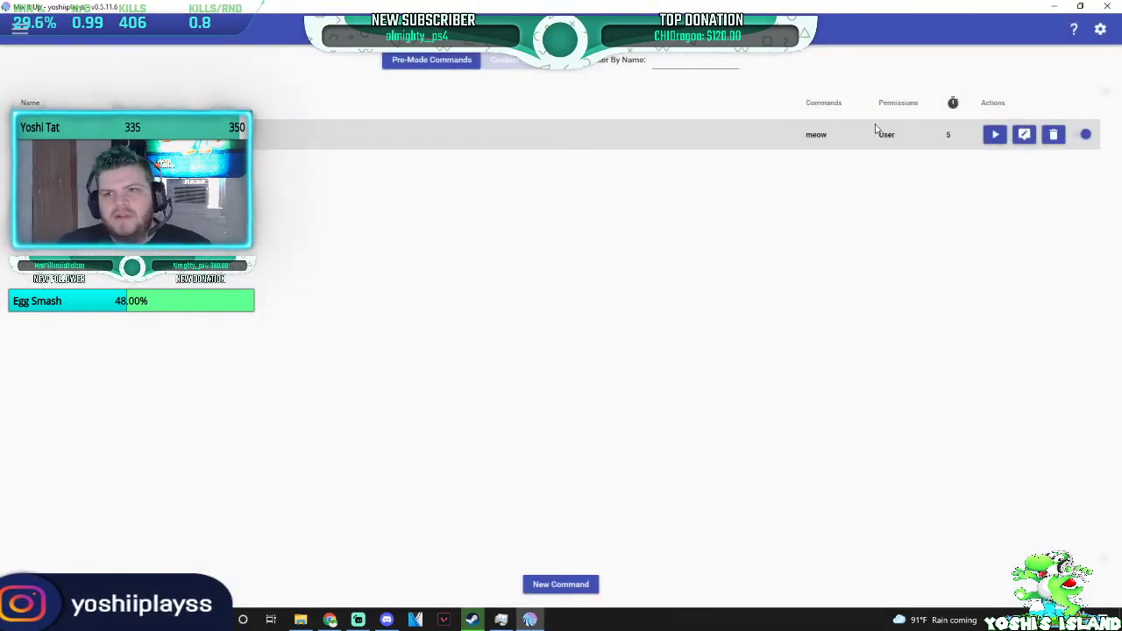
pyautogui.moveTo(996, 133)
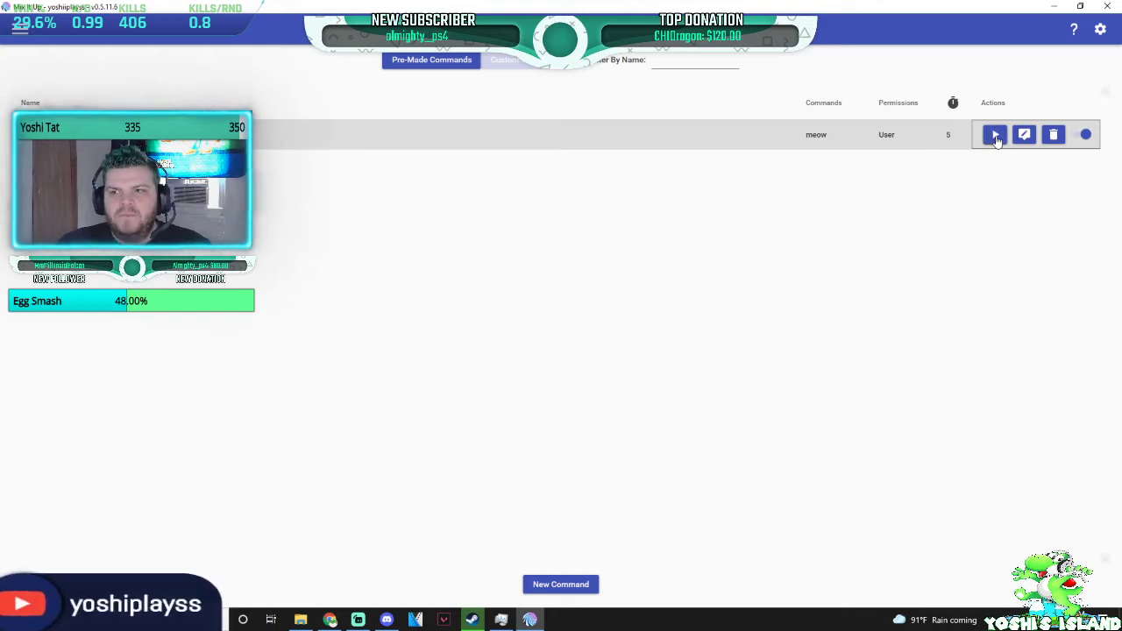
# Test the meow chat command, then show the Users list with platform, role and stats.
pyautogui.click(995, 133)
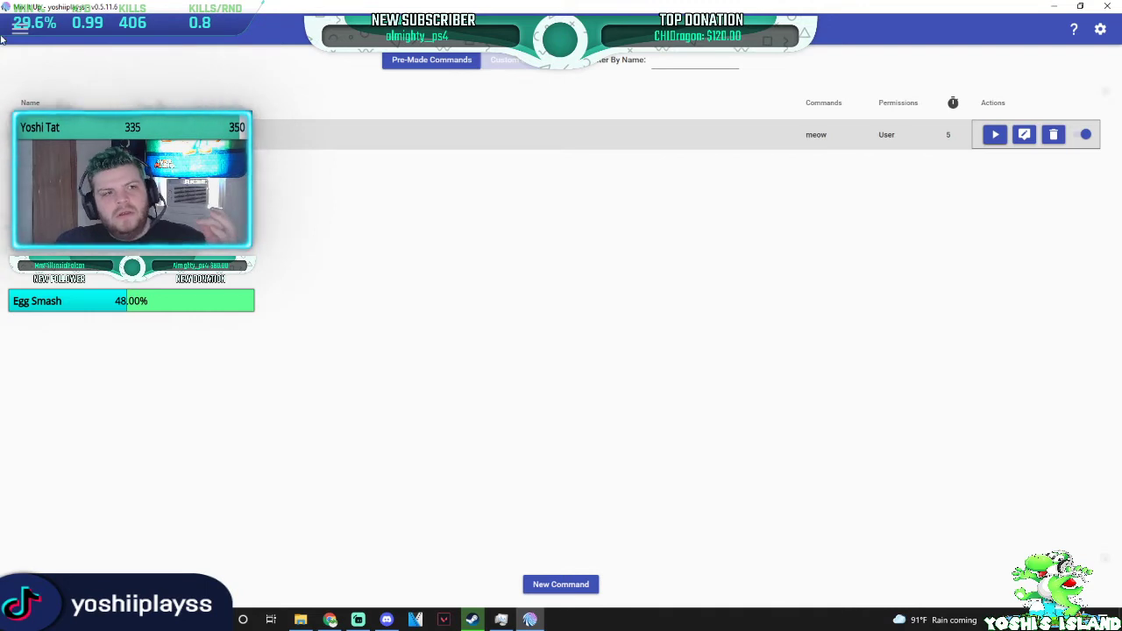
pyautogui.click(18, 31)
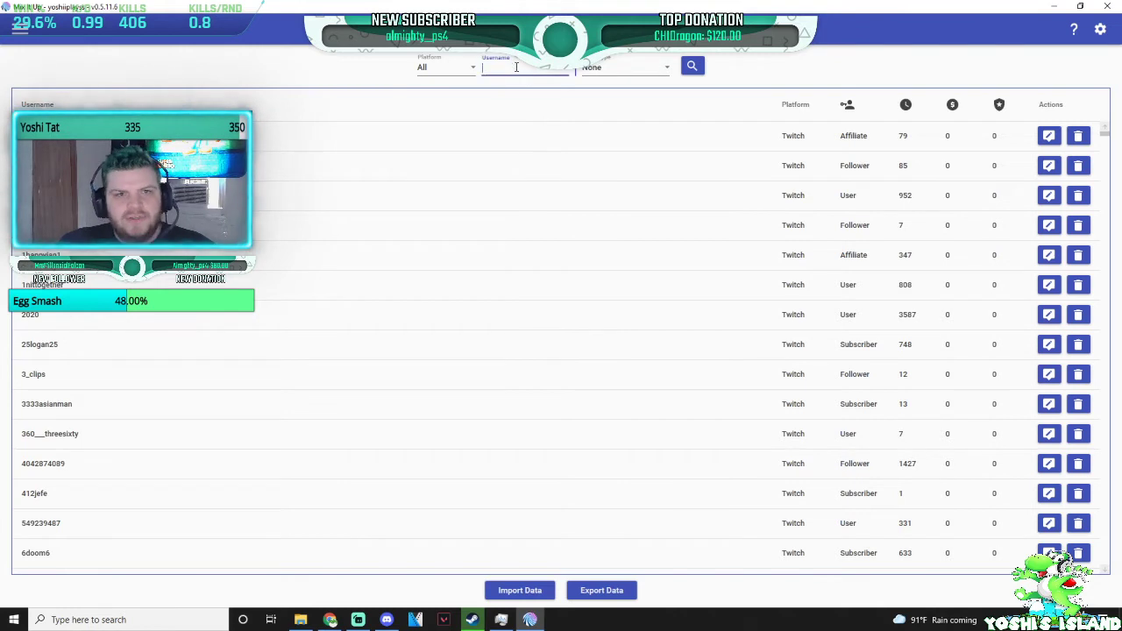
# Filter users by 'rock' and bring up the found moderator's editing window at its Options.
pyautogui.write('rockit')
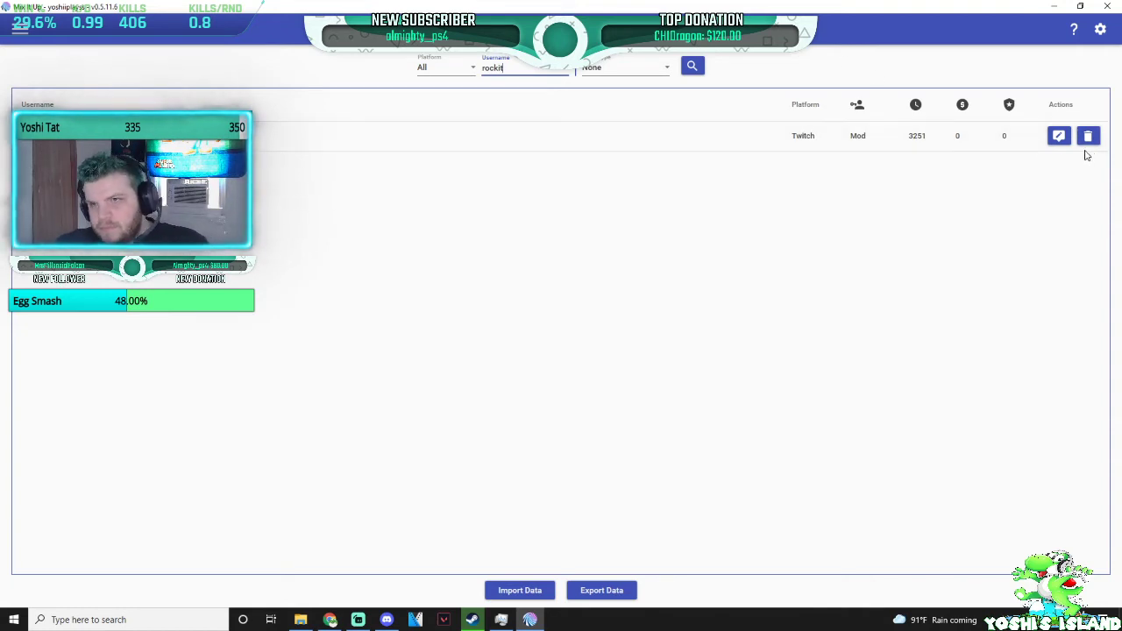
pyautogui.click(1059, 135)
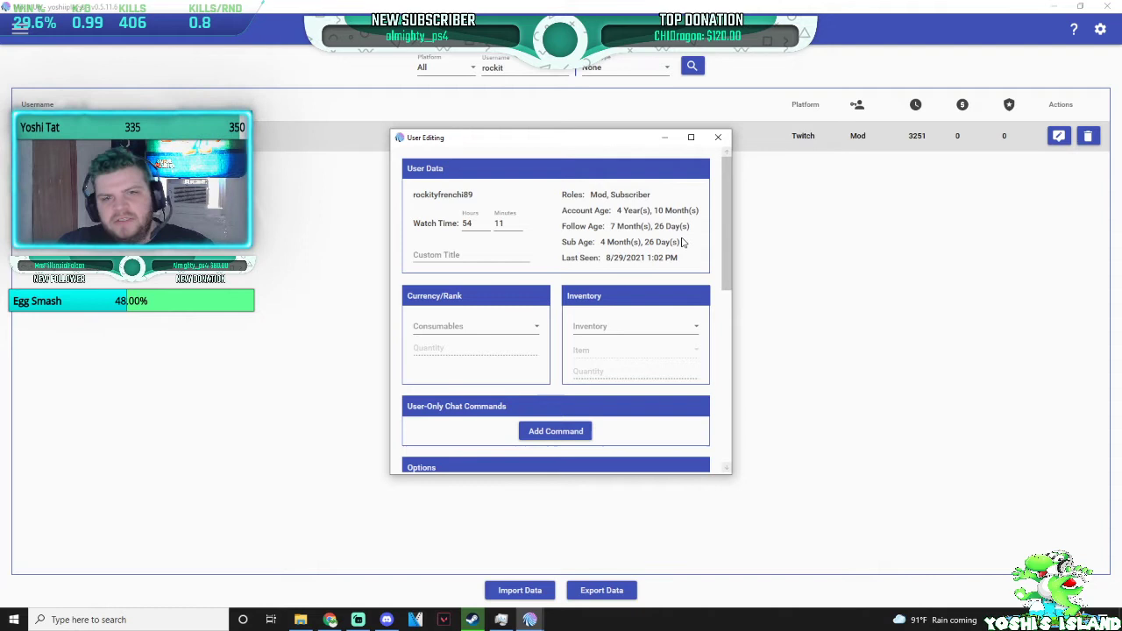
pyautogui.scroll(-3)
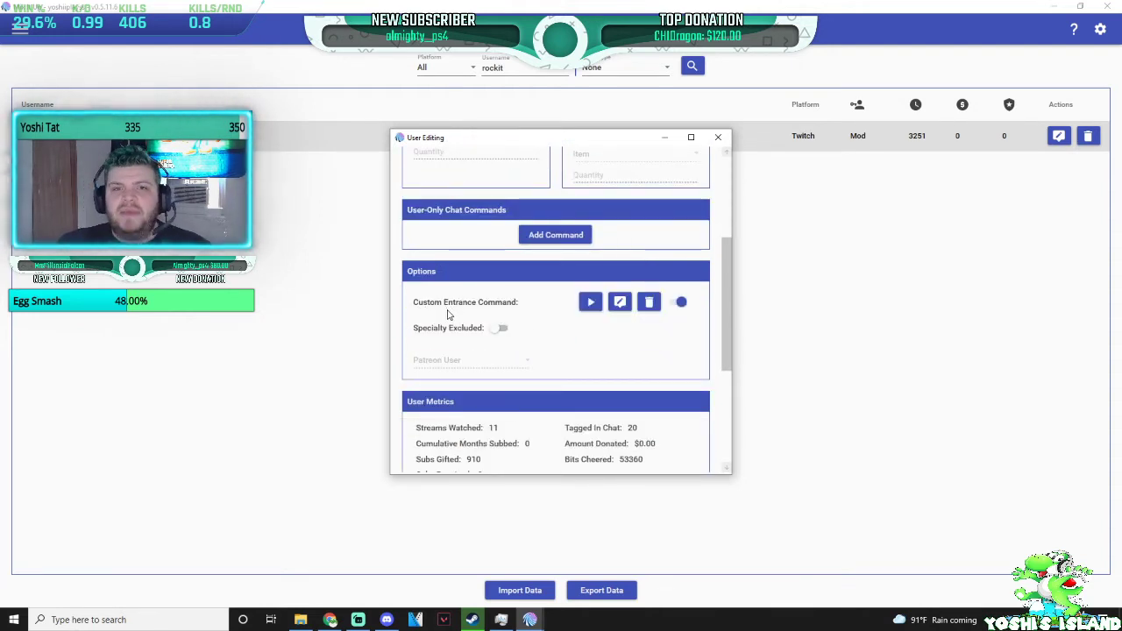
pyautogui.moveTo(590, 302)
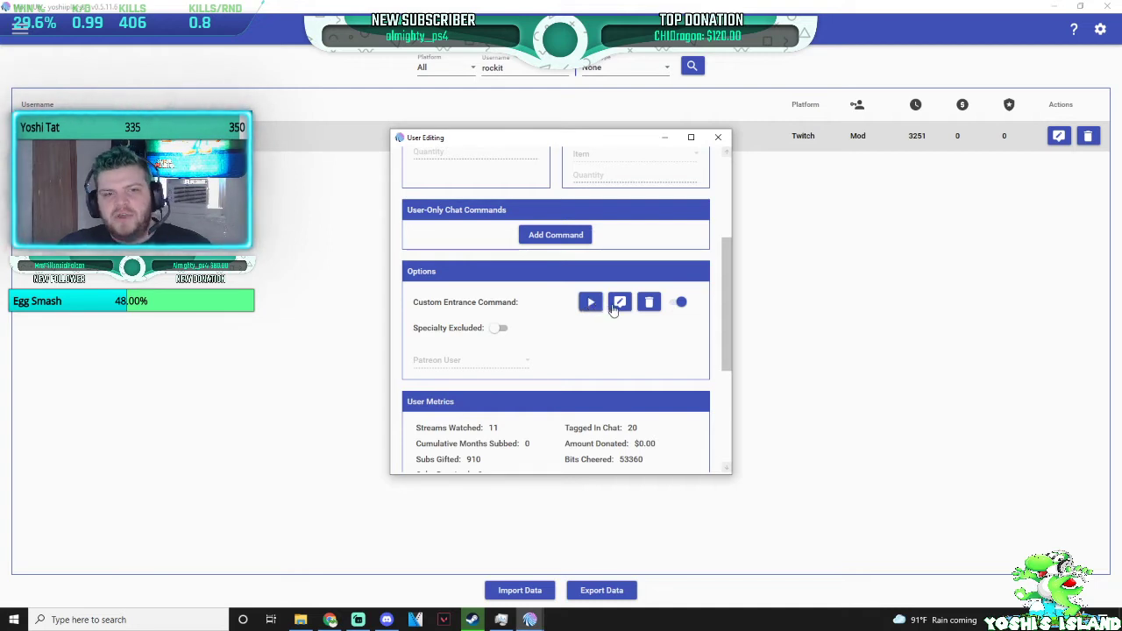
pyautogui.moveTo(589, 302)
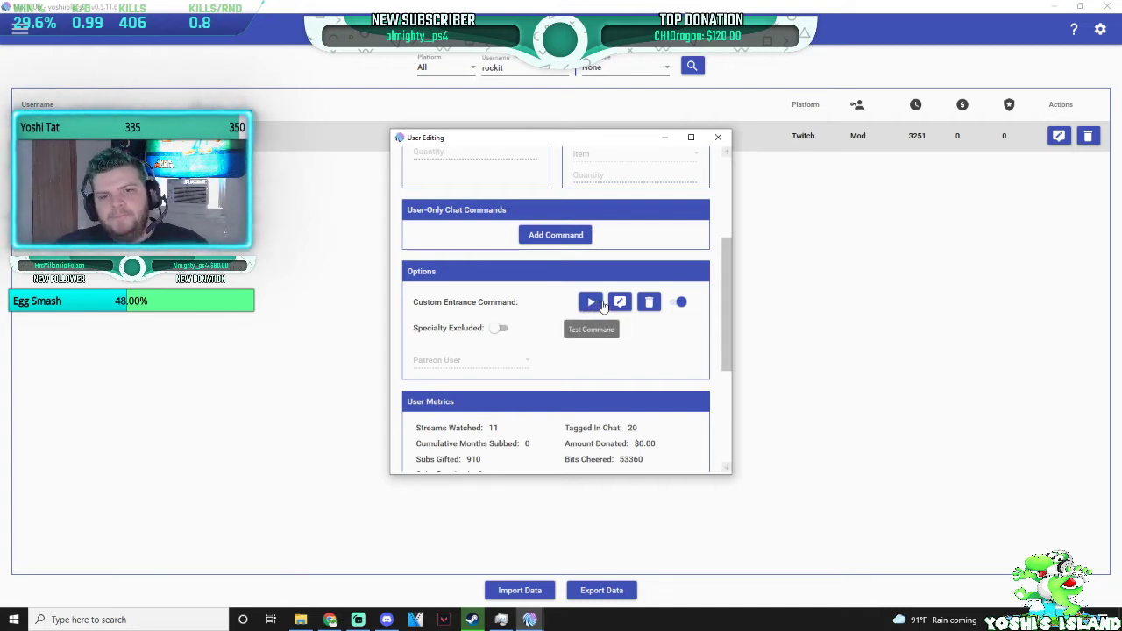
# Review the entrance command's existing welcome chat message action.
pyautogui.click(620, 302)
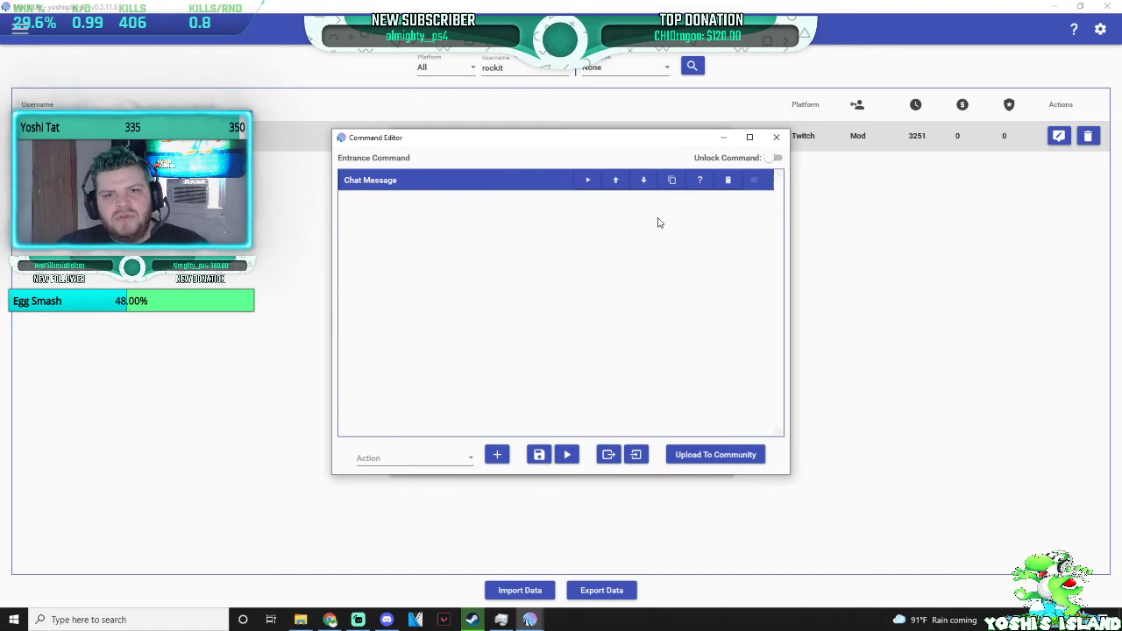
pyautogui.click(370, 178)
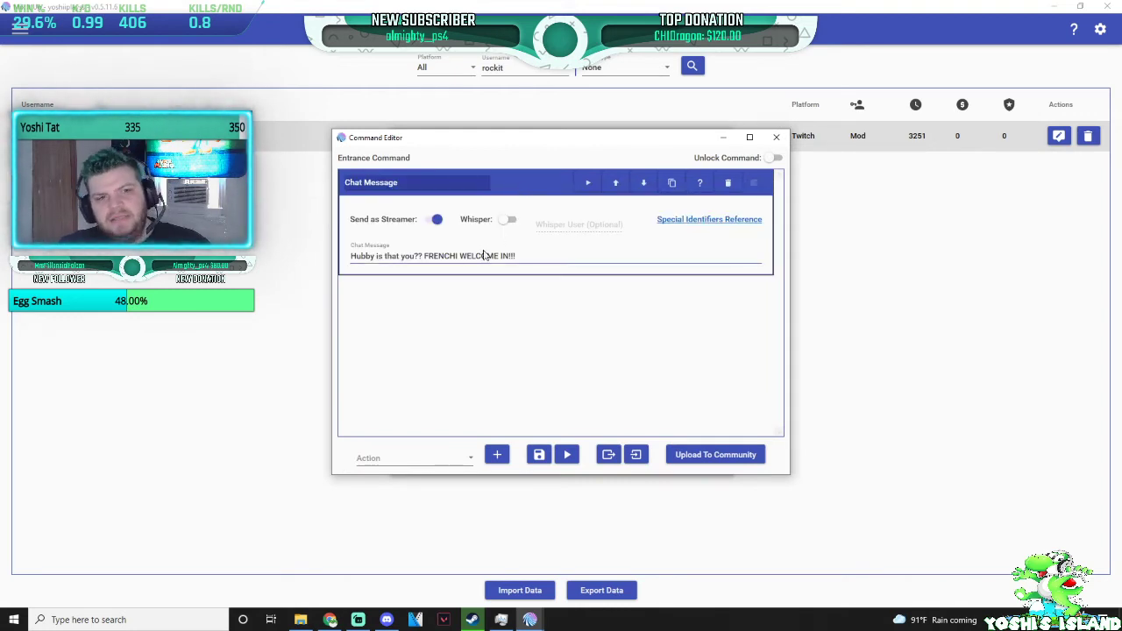
pyautogui.moveTo(615, 182)
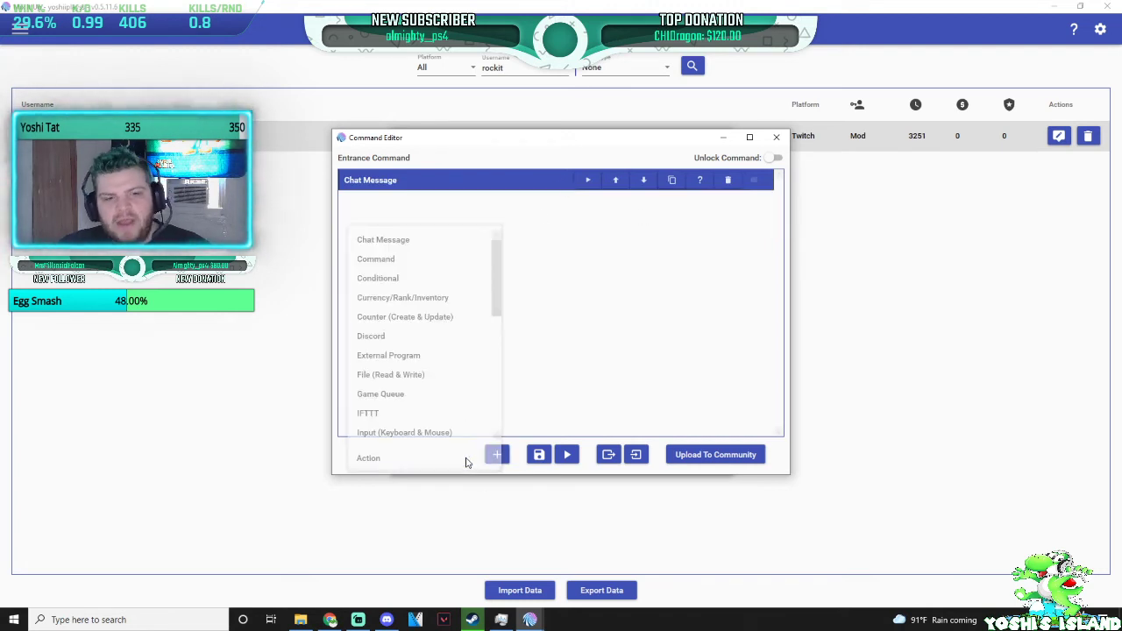
pyautogui.scroll(-3)
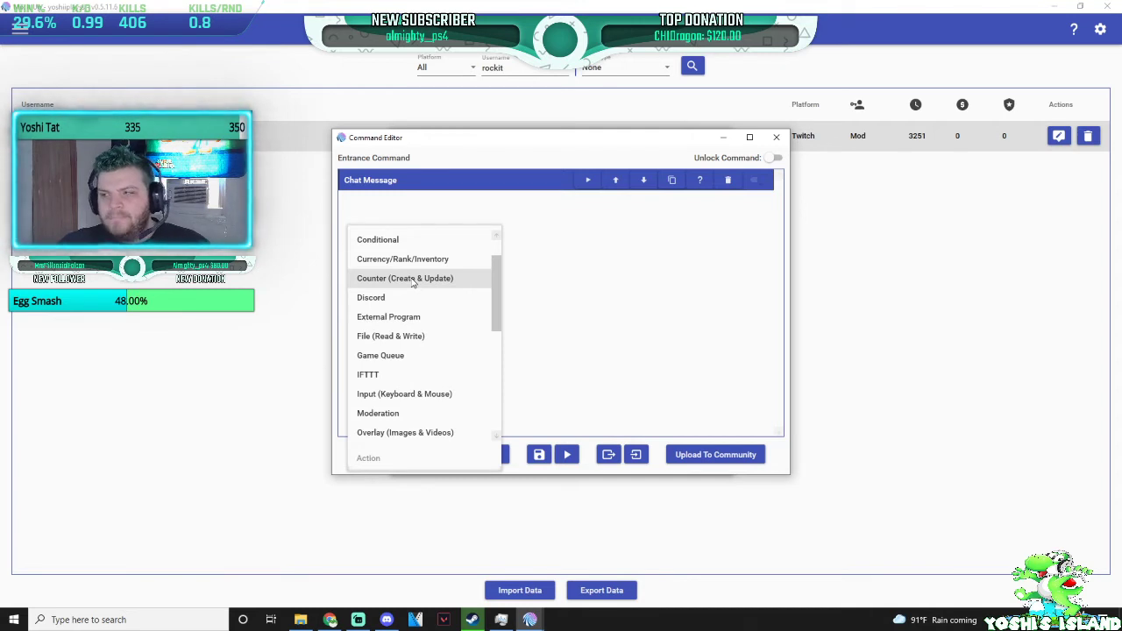
pyautogui.scroll(-3)
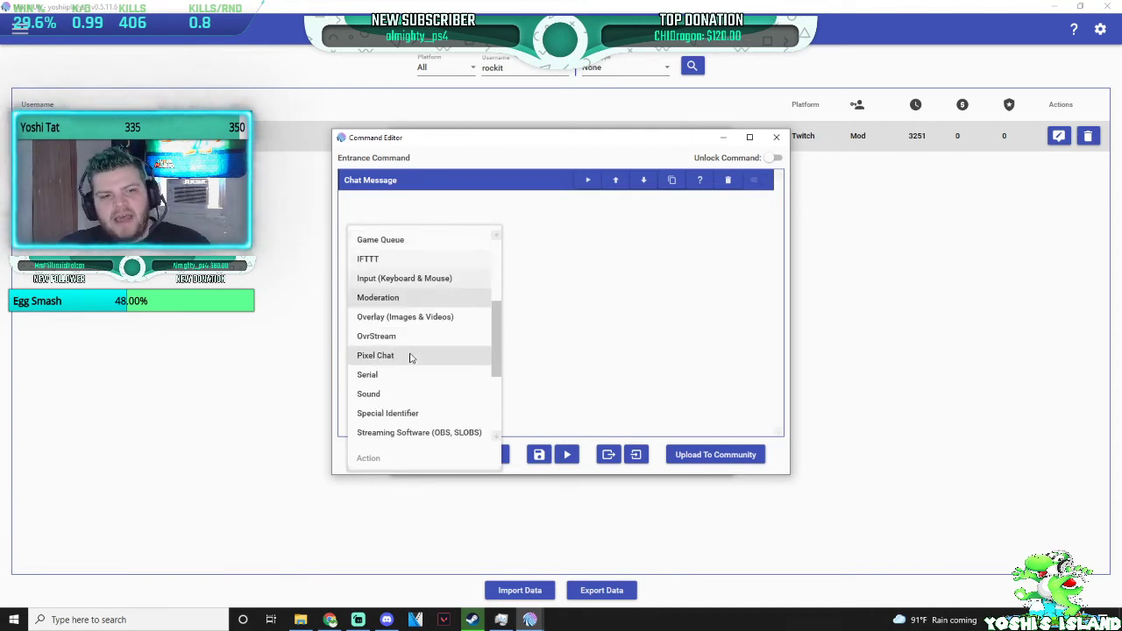
pyautogui.scroll(-3)
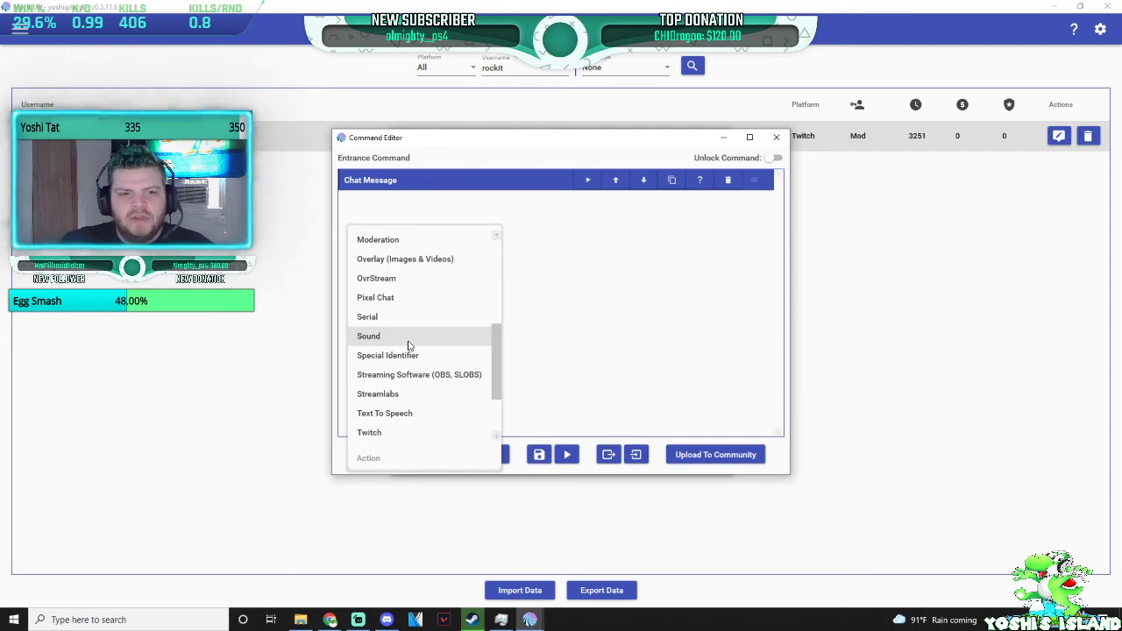
# Add a Sound action playing the surprise sound effect mp3 after the welcome message.
pyautogui.click(369, 336)
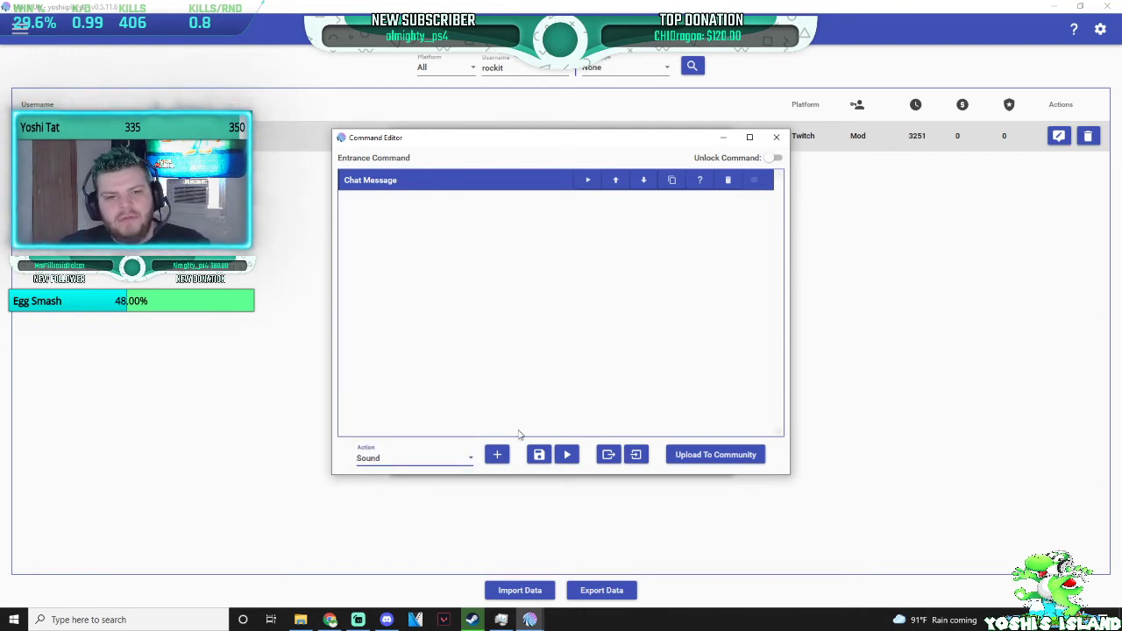
pyautogui.click(498, 454)
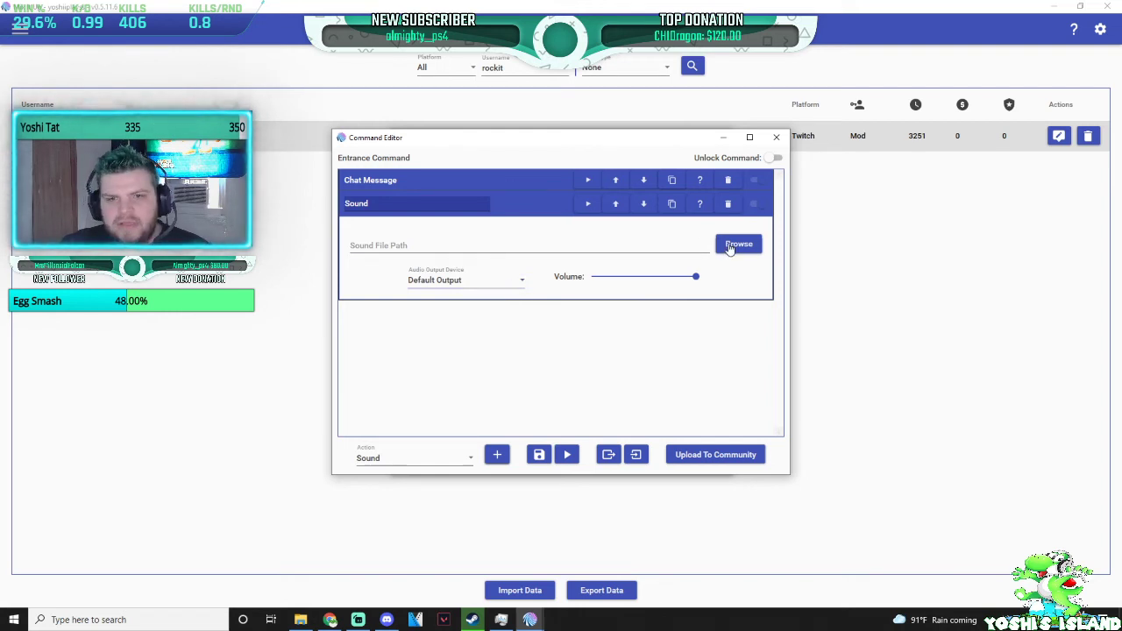
pyautogui.click(738, 244)
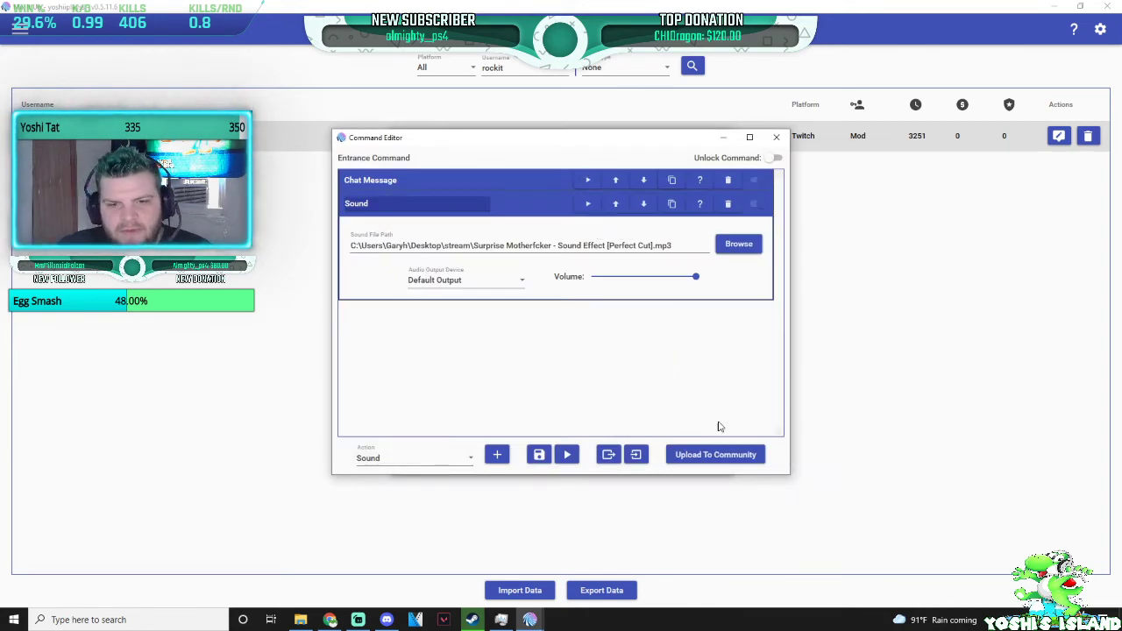
pyautogui.moveTo(579, 151)
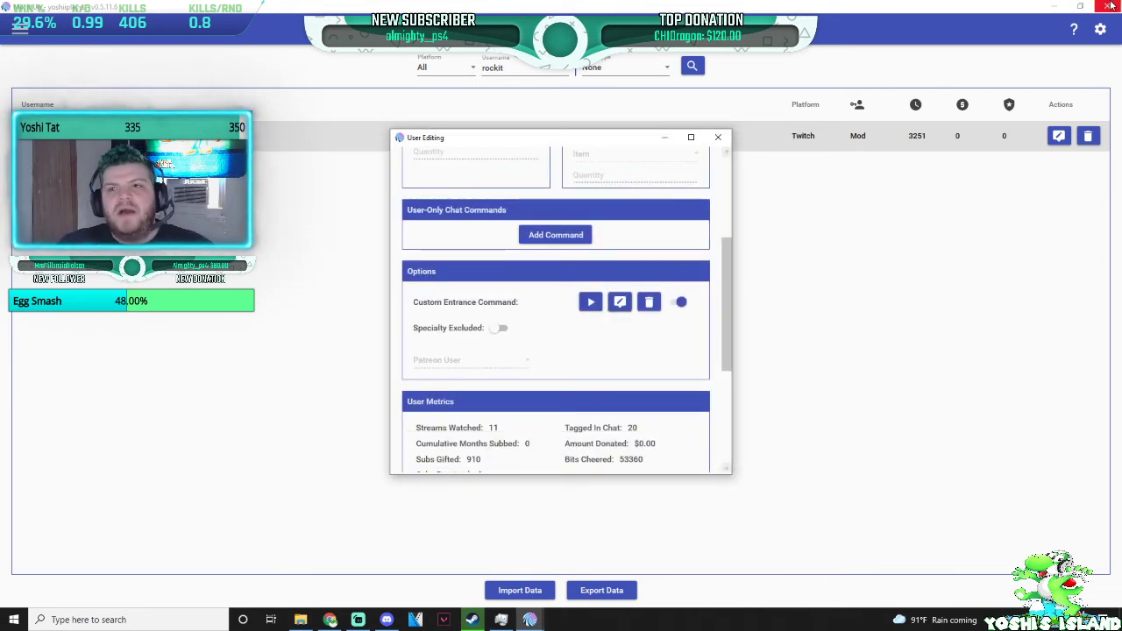
# Run the entrance command so "Hubby is that you?? FRENCH!! WELCOME IN!!!" posts to stream chat.
pyautogui.click(719, 137)
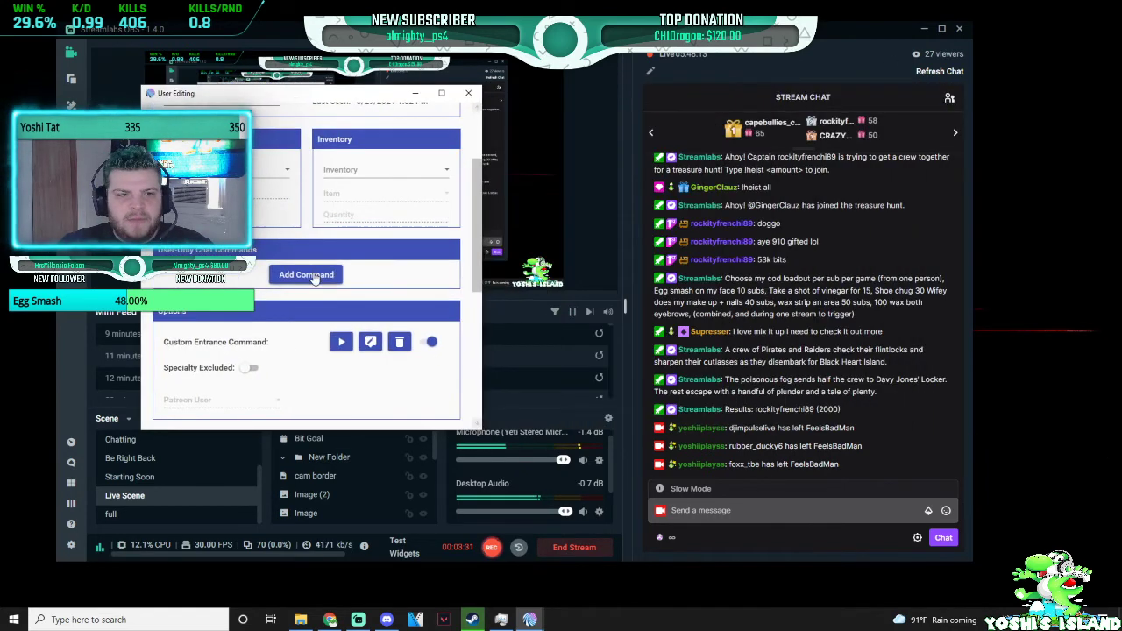
pyautogui.moveTo(341, 342)
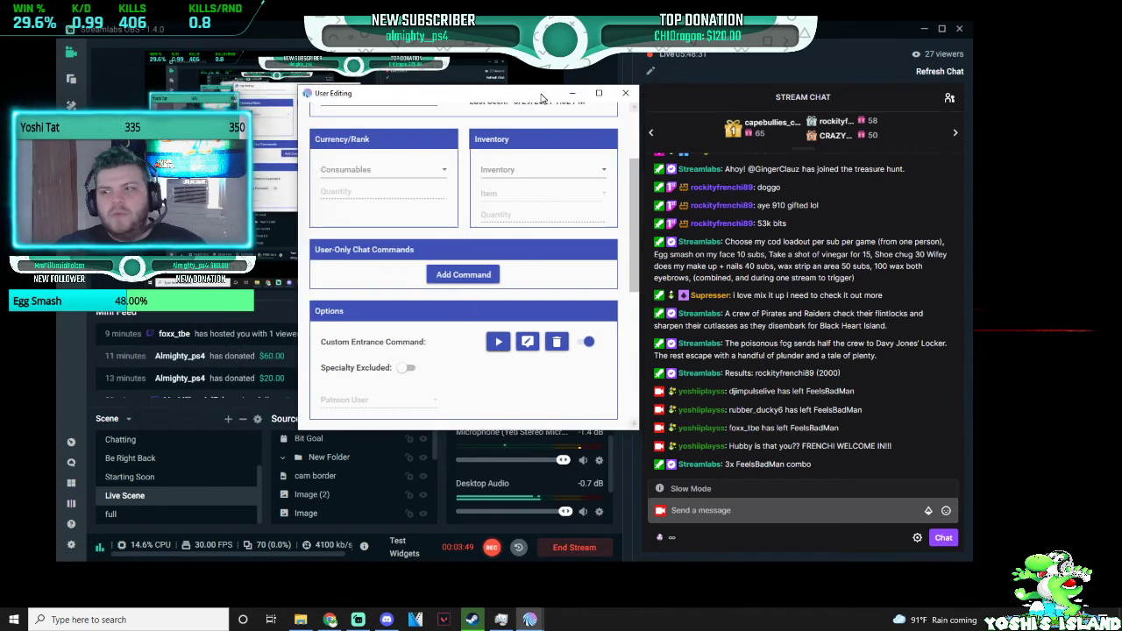
# Close the User Editing window, leaving the stream chat with the welcome message in view.
pyautogui.click(624, 91)
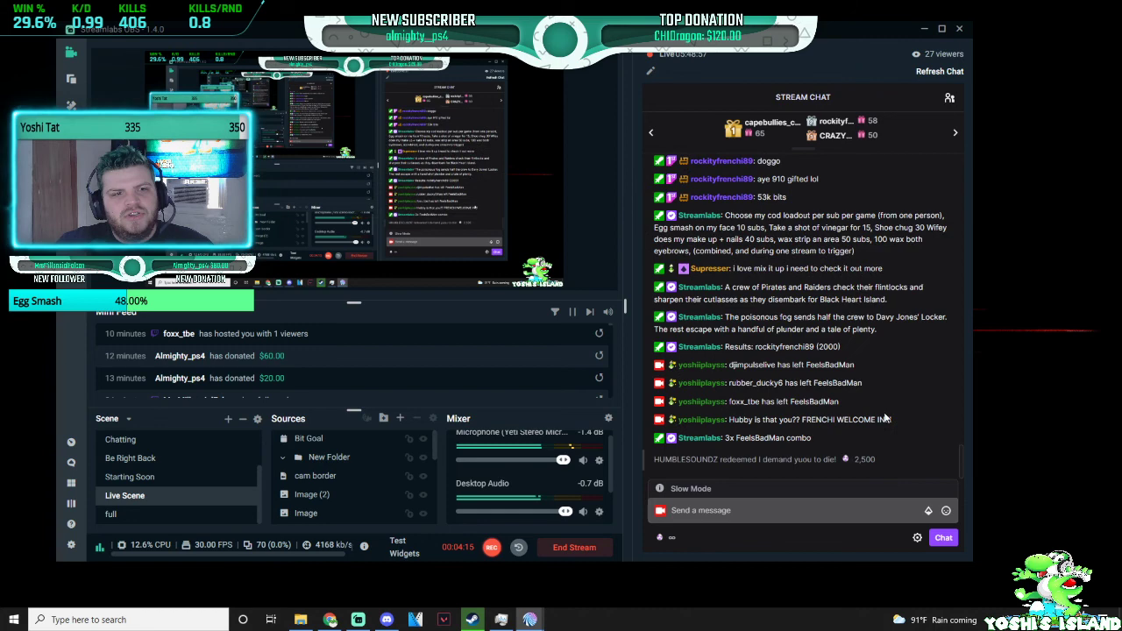
pyautogui.moveTo(943, 386)
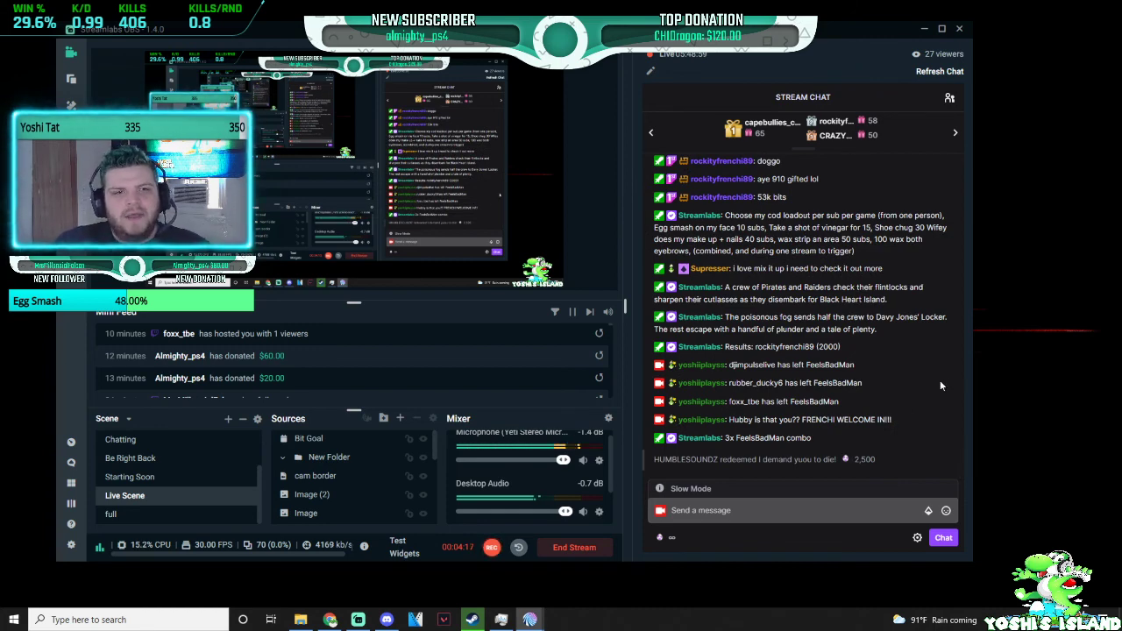